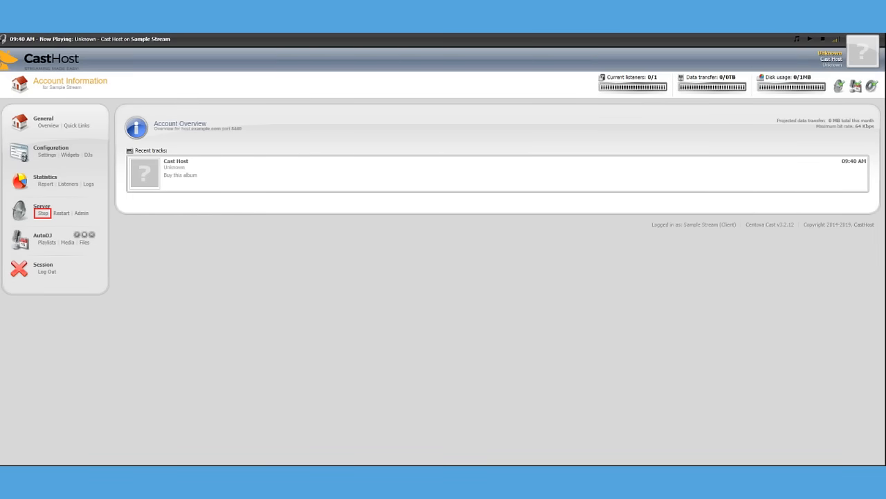
- Start the streaming server and view the station's configuration settings
left_click(42, 214)
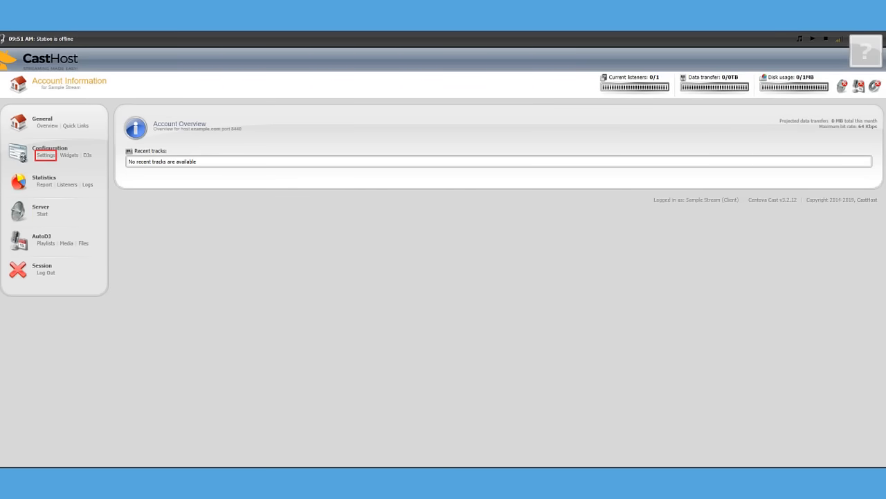
left_click(46, 155)
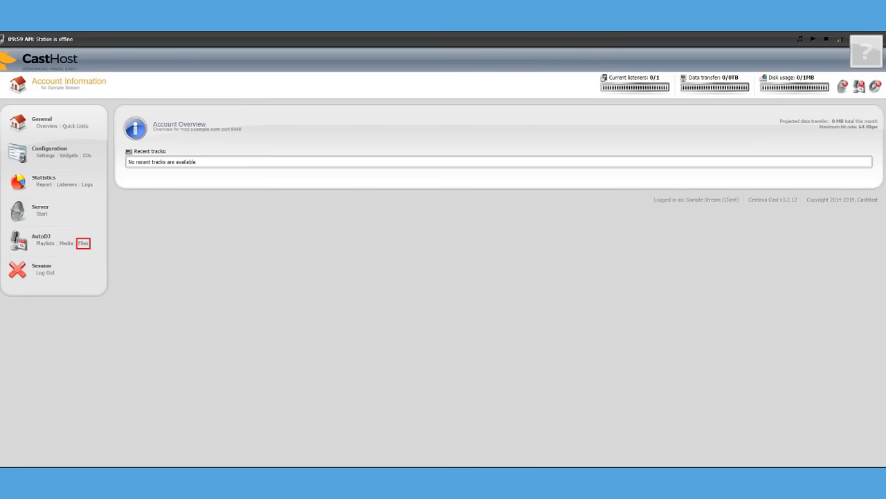
- Upload the chosen MP3 files into the AutoDJ music folder through the File Manager
left_click(83, 244)
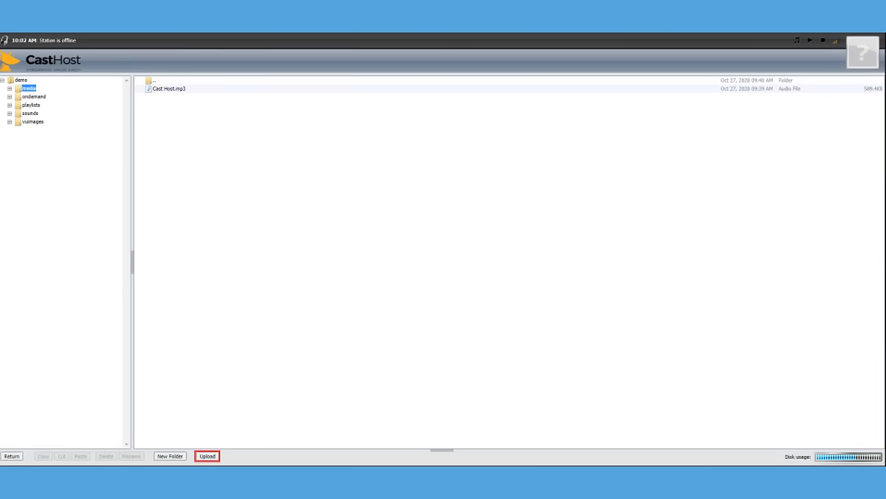
left_click(208, 455)
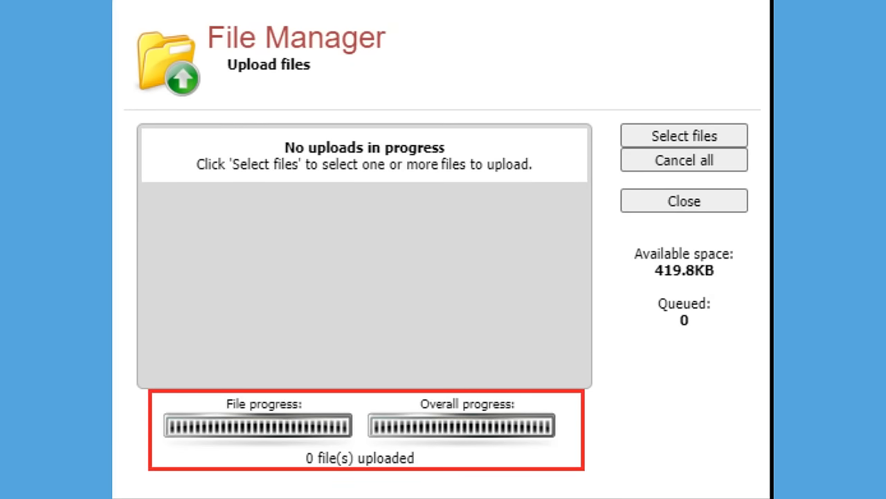
left_click(684, 199)
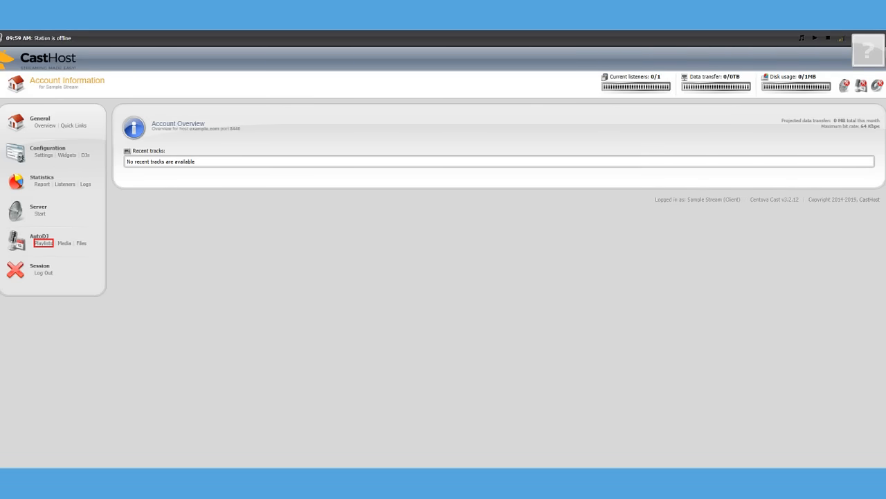
- Create a new AutoDJ playlist and set its type to Scheduled
left_click(43, 242)
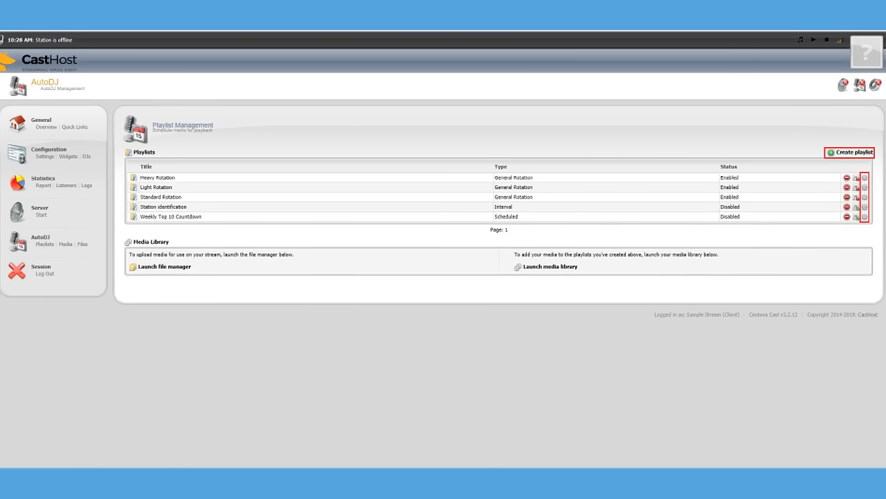
left_click(853, 153)
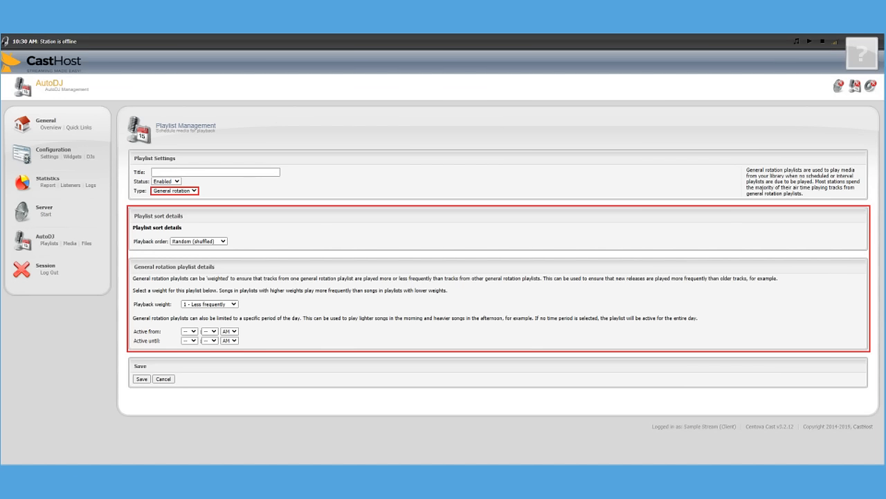
left_click(174, 191)
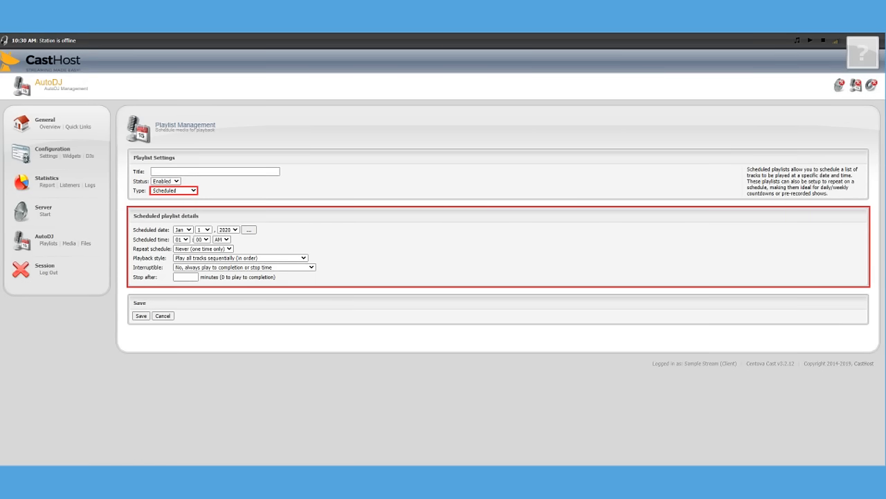
- Try the Interval playlist type, then view the AutoDJ media library with its playlists
left_click(174, 191)
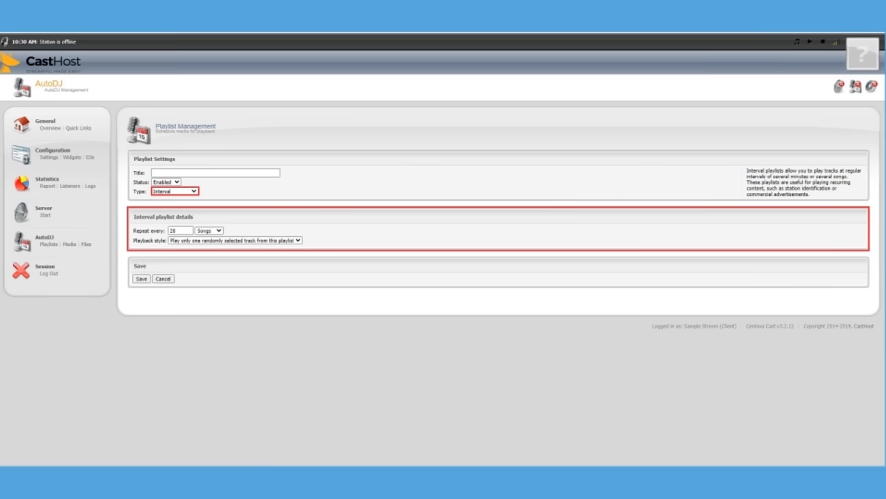
left_click(174, 191)
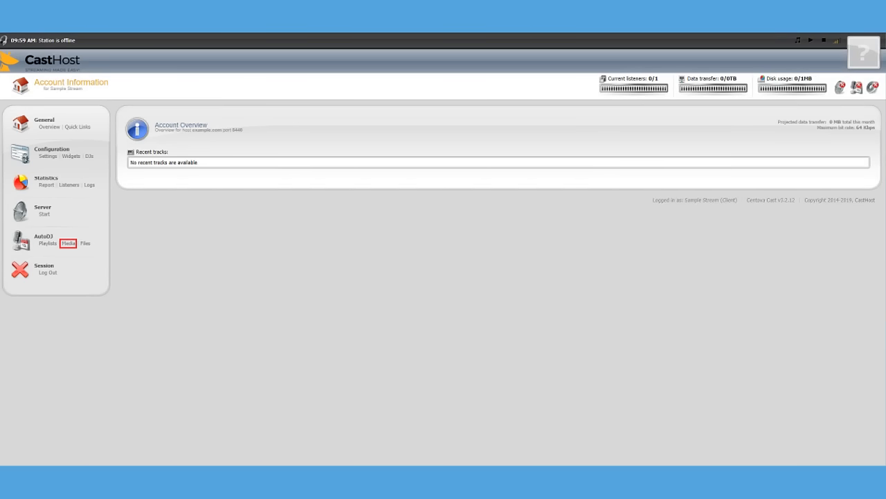
left_click(68, 244)
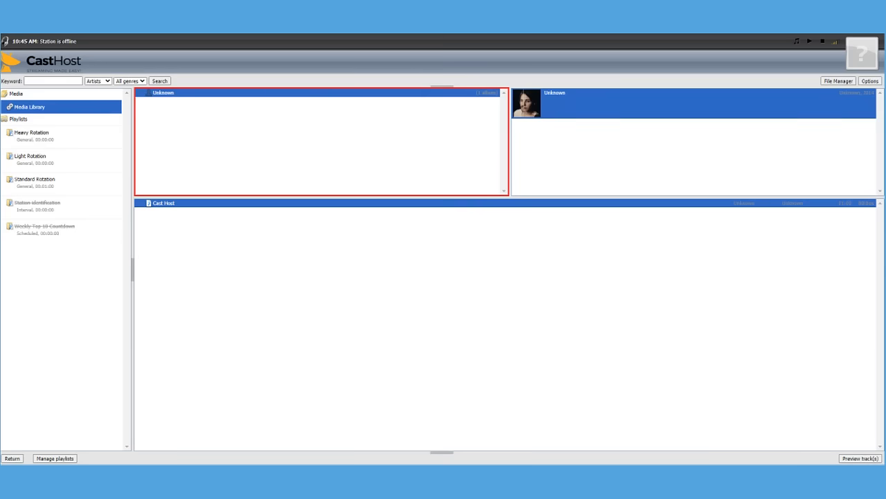